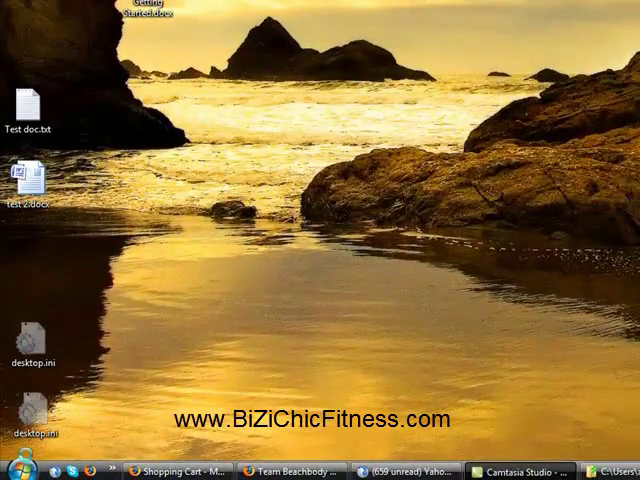
- Open the Windows Vista Start menu
left_click(13, 459)
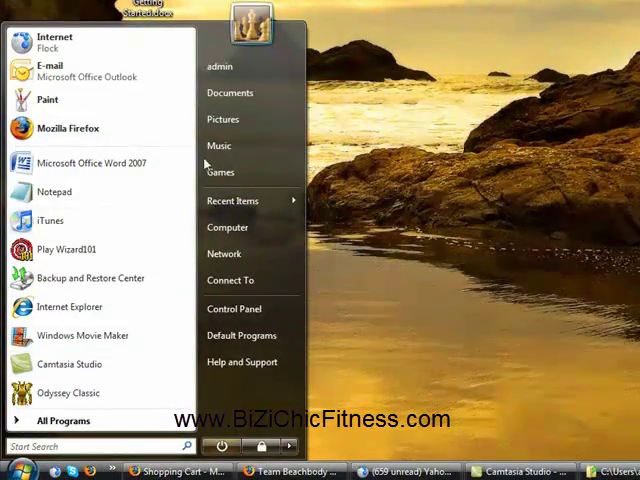
mouse_move(230, 92)
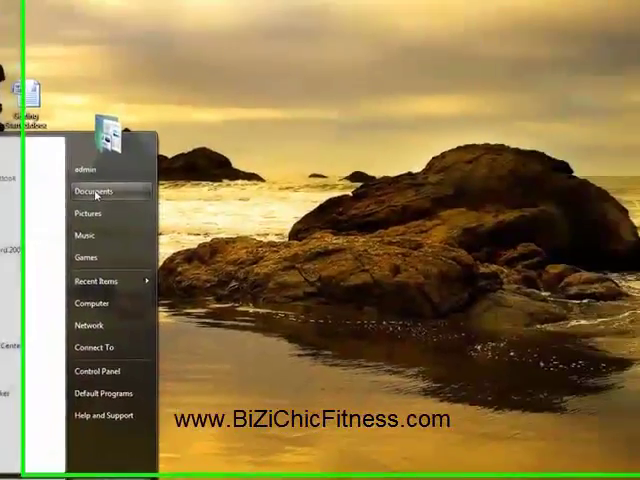
- Open Documents and create a new folder named Beachbody
left_click(93, 192)
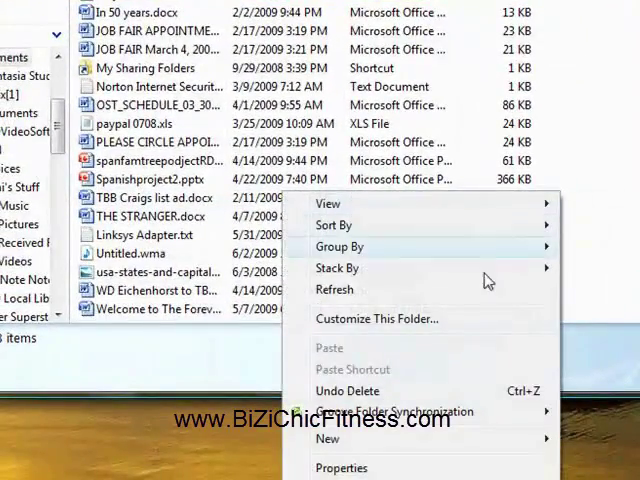
left_click(327, 439)
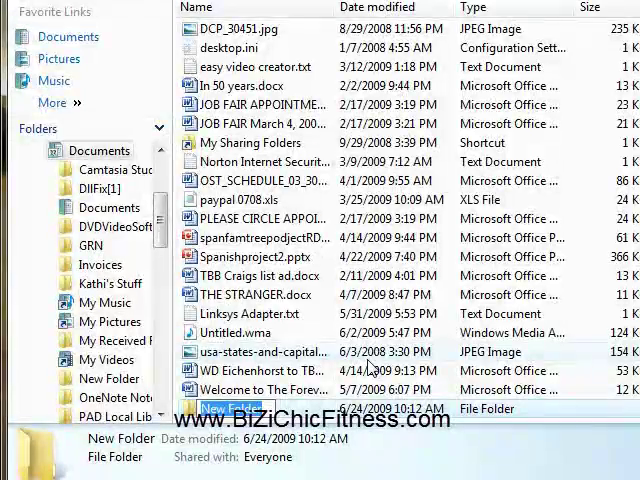
type("Bead")
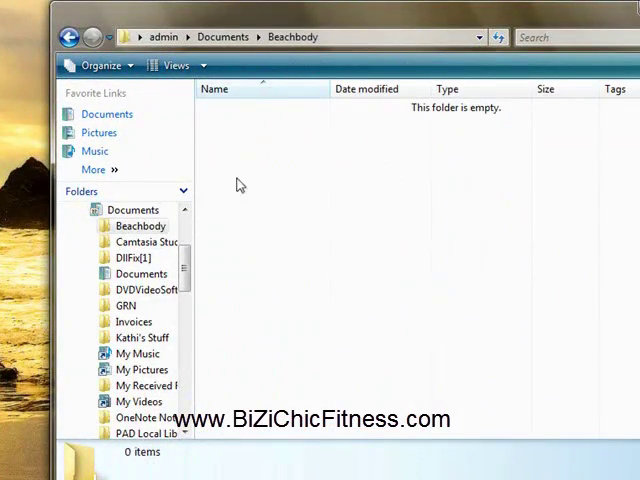
mouse_move(232, 135)
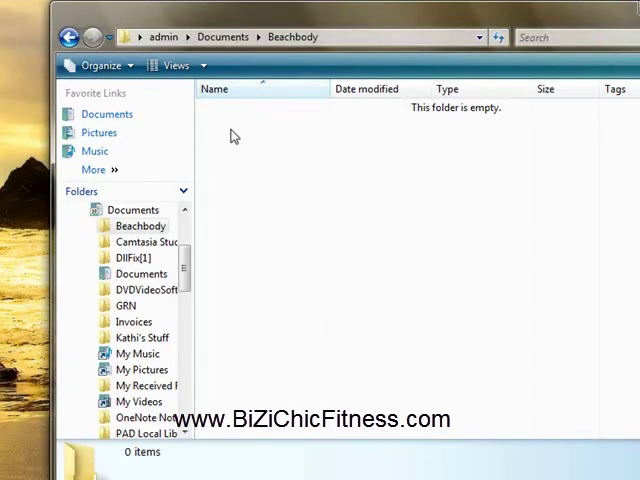
- Create a subfolder named 'Document' inside Beachbody and open it
right_click(232, 135)
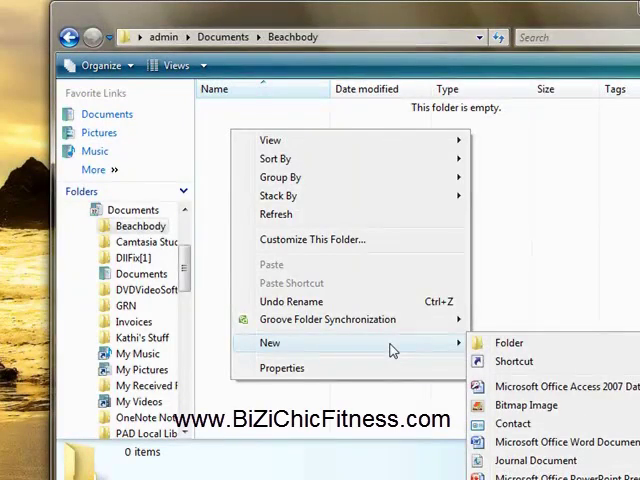
mouse_move(508, 343)
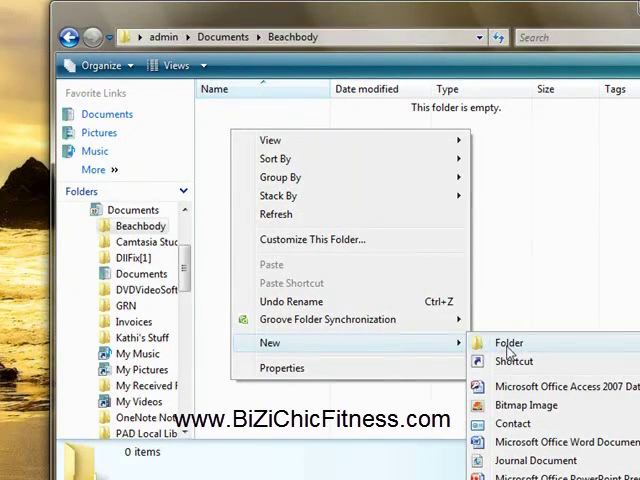
left_click(508, 342)
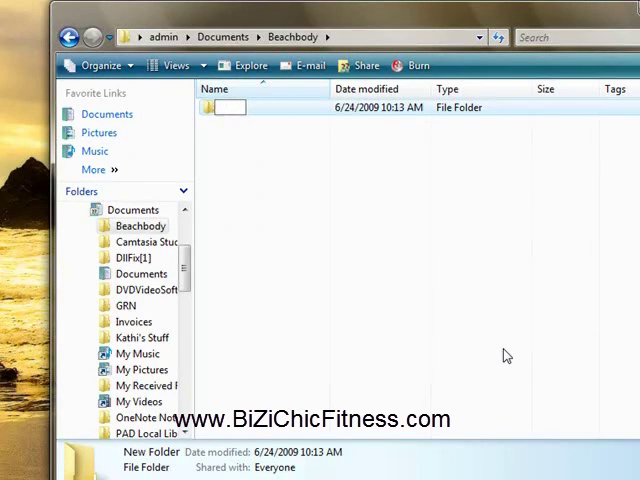
type("D")
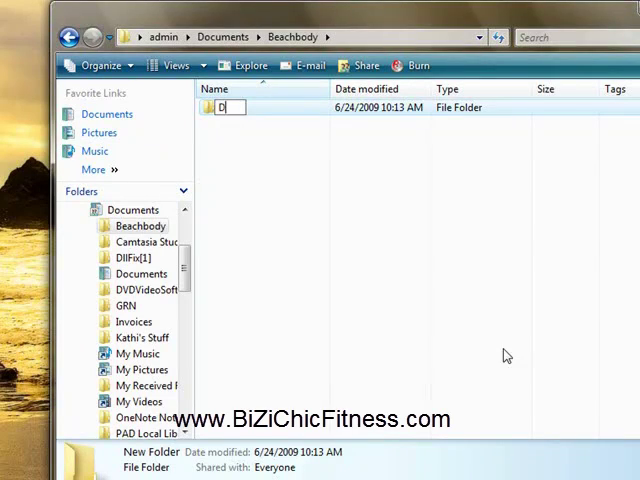
type("ocument")
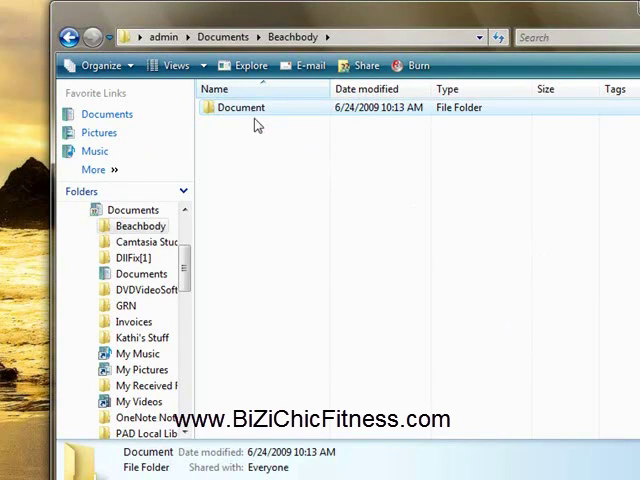
mouse_move(252, 116)
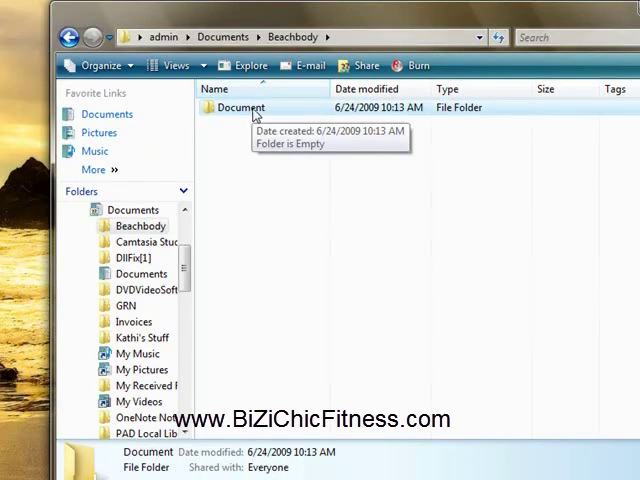
double_click(240, 107)
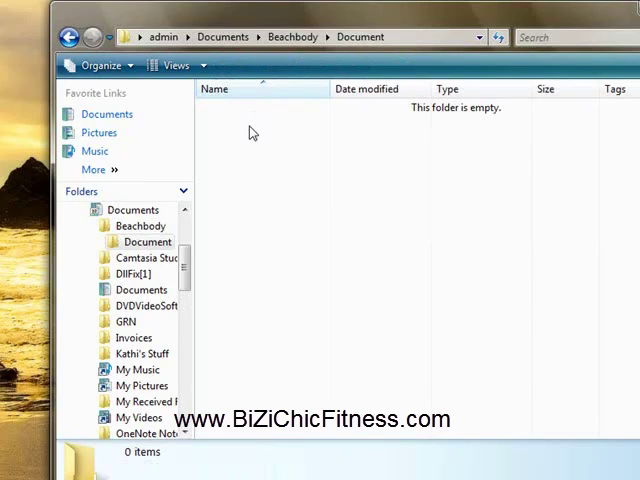
- Add the Policies and Procedures and Getting Started subfolders inside Document
right_click(253, 133)
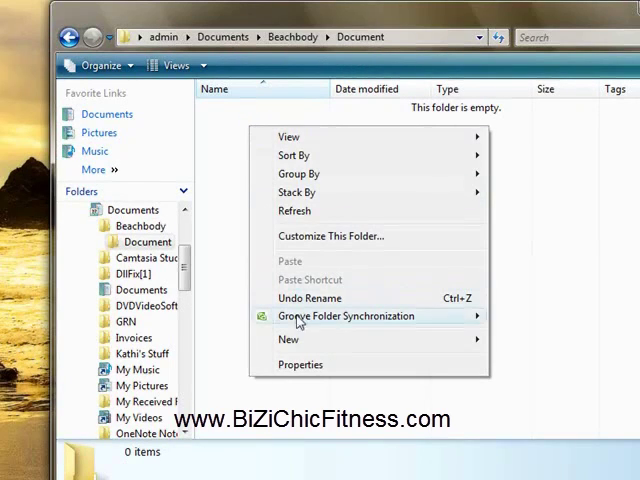
mouse_move(289, 340)
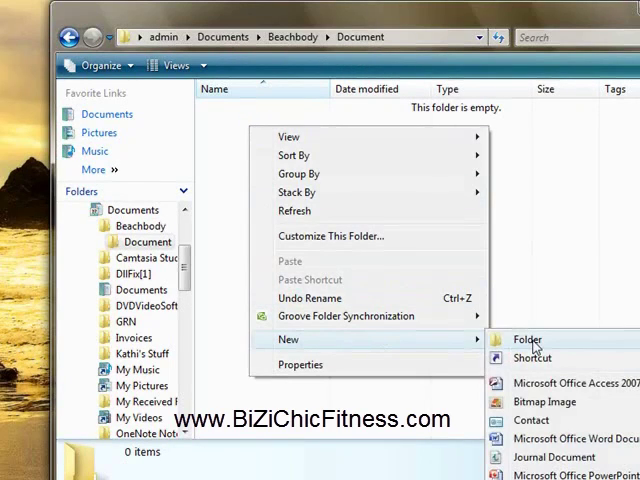
left_click(528, 340)
type("Policies and Procedures")
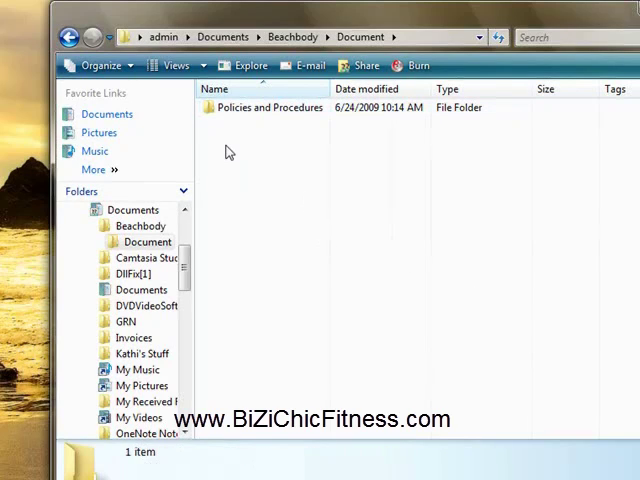
right_click(229, 151)
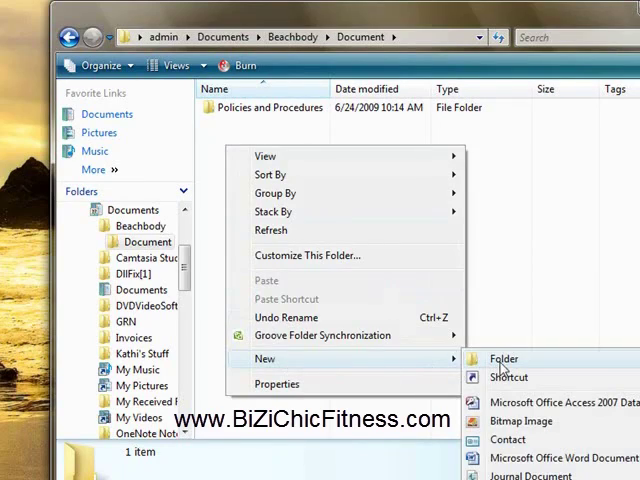
left_click(504, 359)
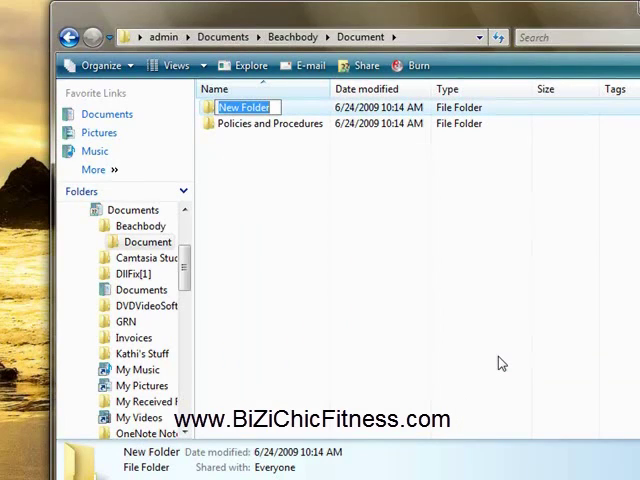
type("Gettin")
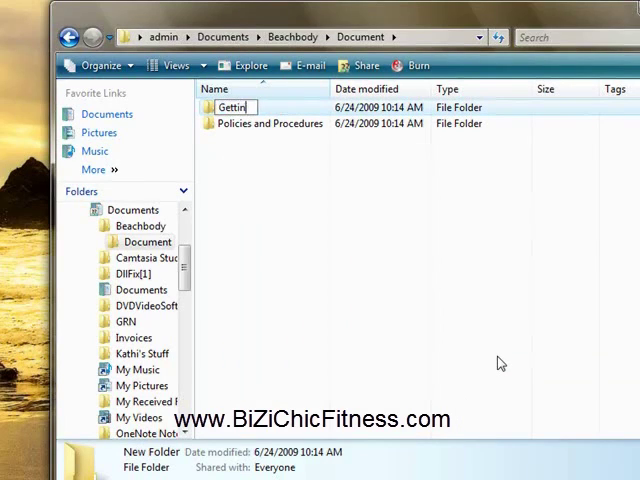
type("Getting Started")
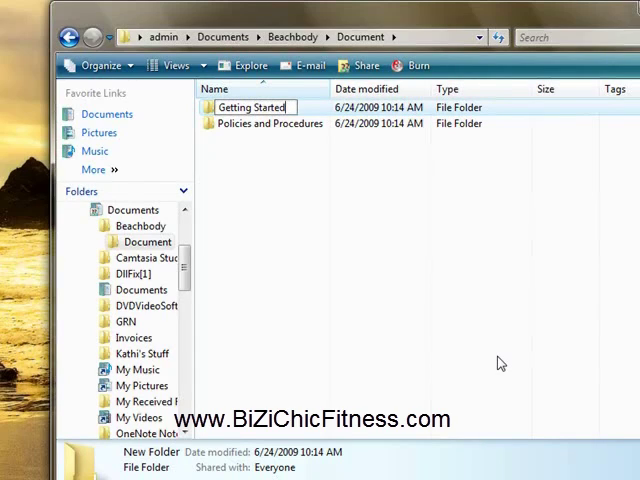
left_click(340, 247)
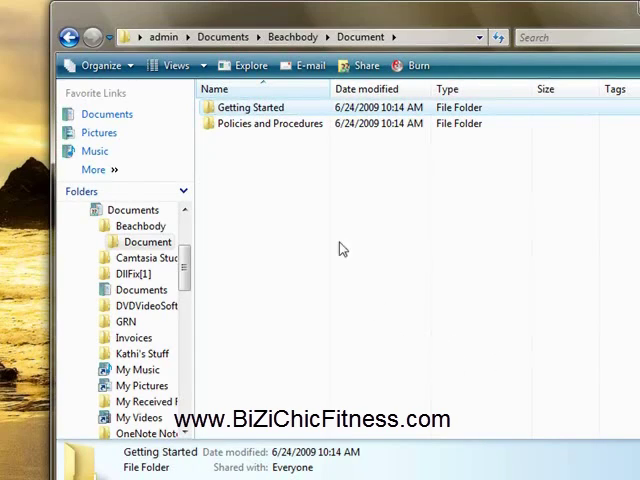
mouse_move(290, 192)
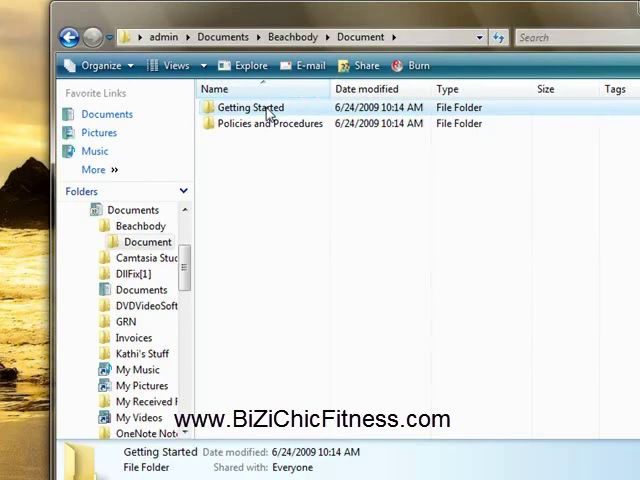
- Inside Policies and Procedures, create a new subfolder named starting with 'spamming r'
double_click(267, 123)
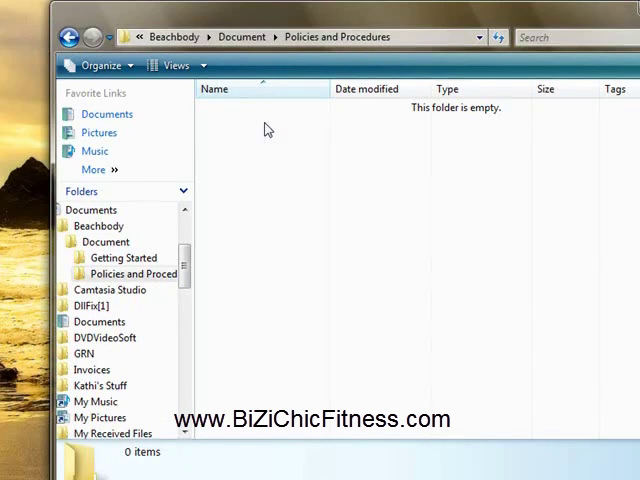
right_click(267, 130)
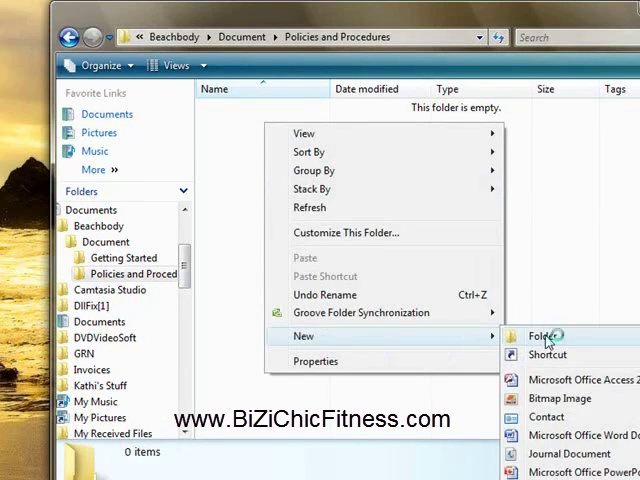
left_click(543, 335)
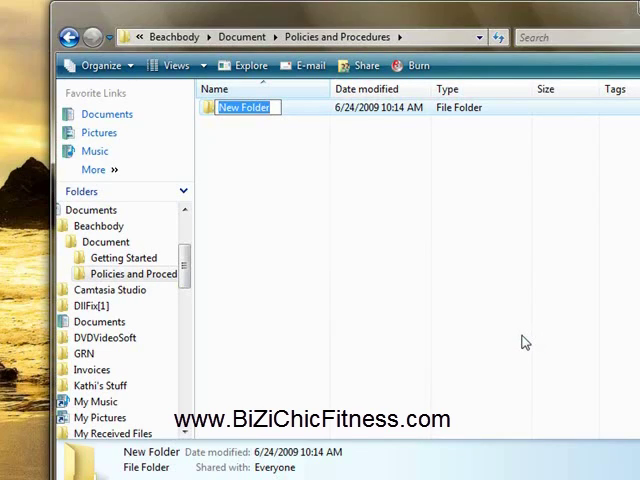
type("sp")
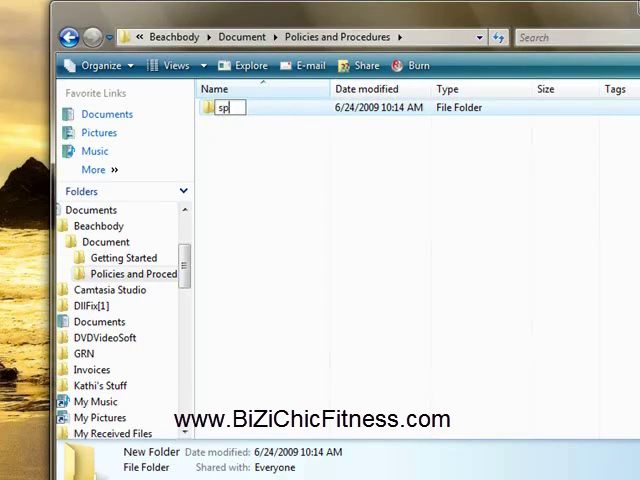
type("pamming r")
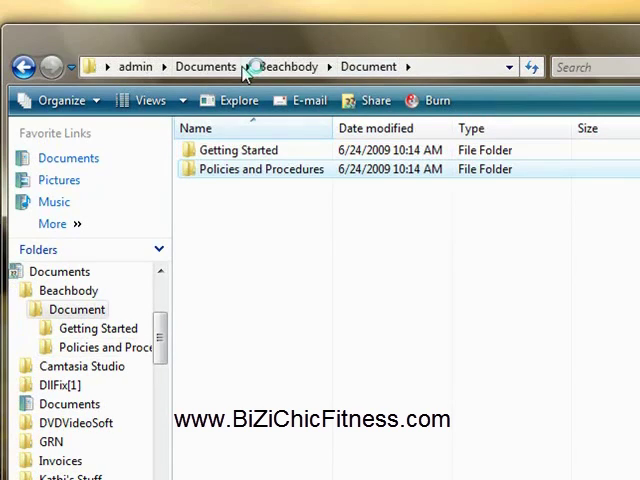
mouse_move(305, 66)
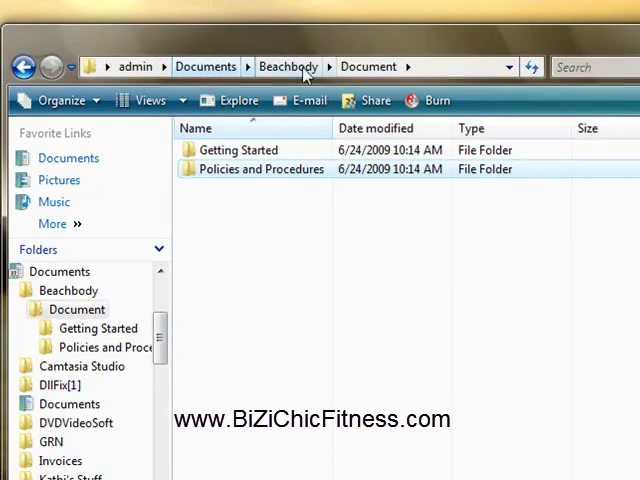
- Go up to Beachbody via the address bar and open a folder there
left_click(288, 66)
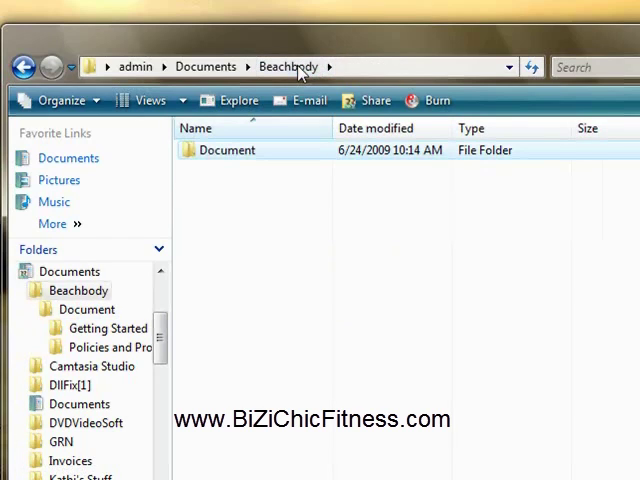
double_click(227, 150)
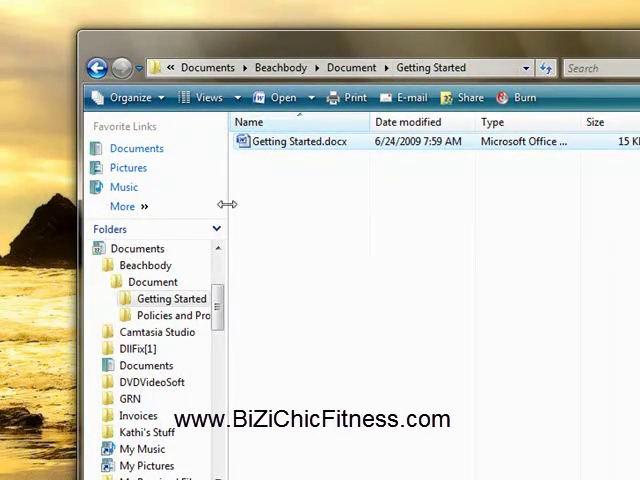
mouse_move(221, 130)
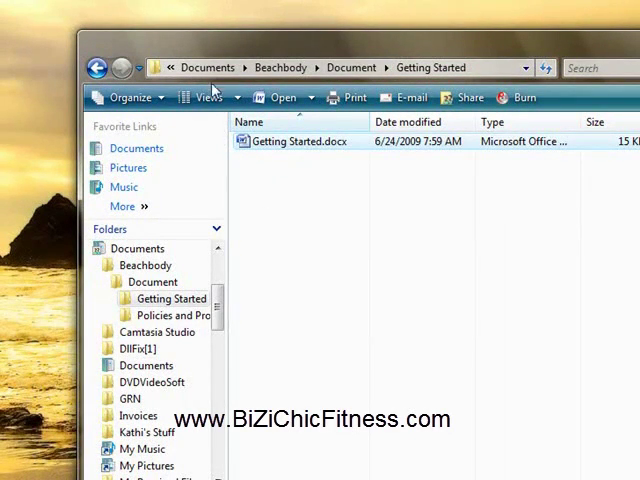
mouse_move(281, 67)
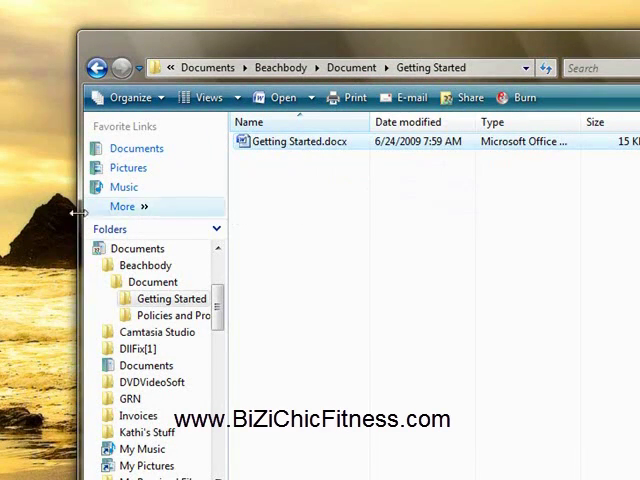
mouse_move(32, 224)
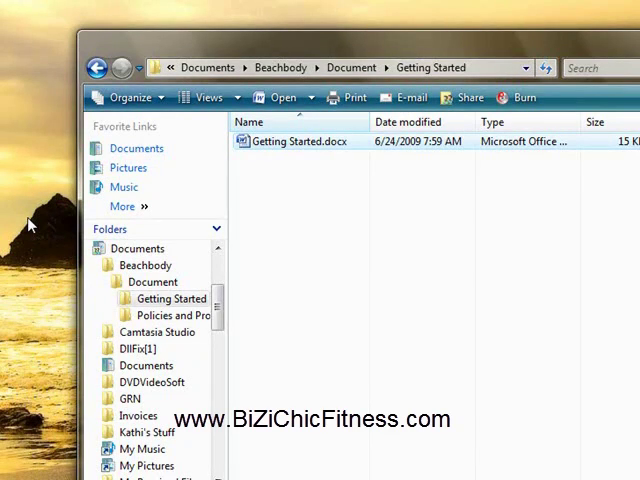
mouse_move(33, 214)
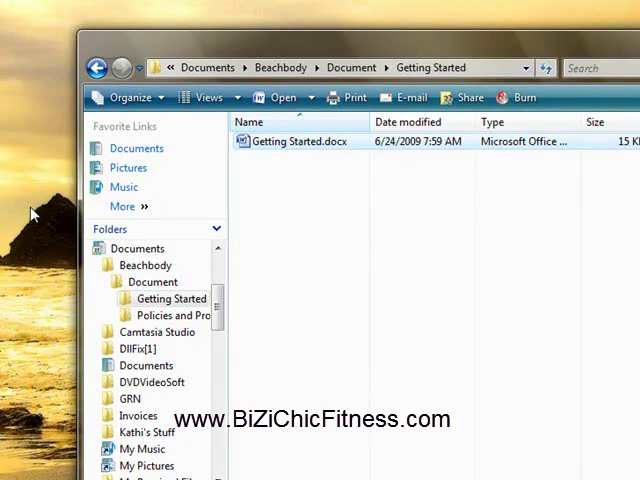